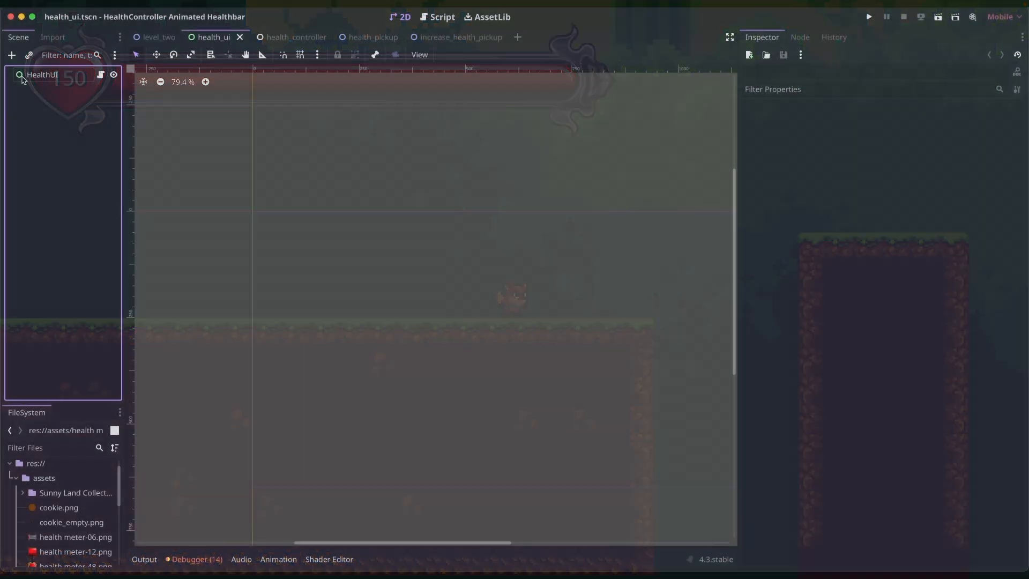
- Create a TextureProgressBar named HealthBar under HealthUI with a child Label named MaxHealth
left_click(42, 74)
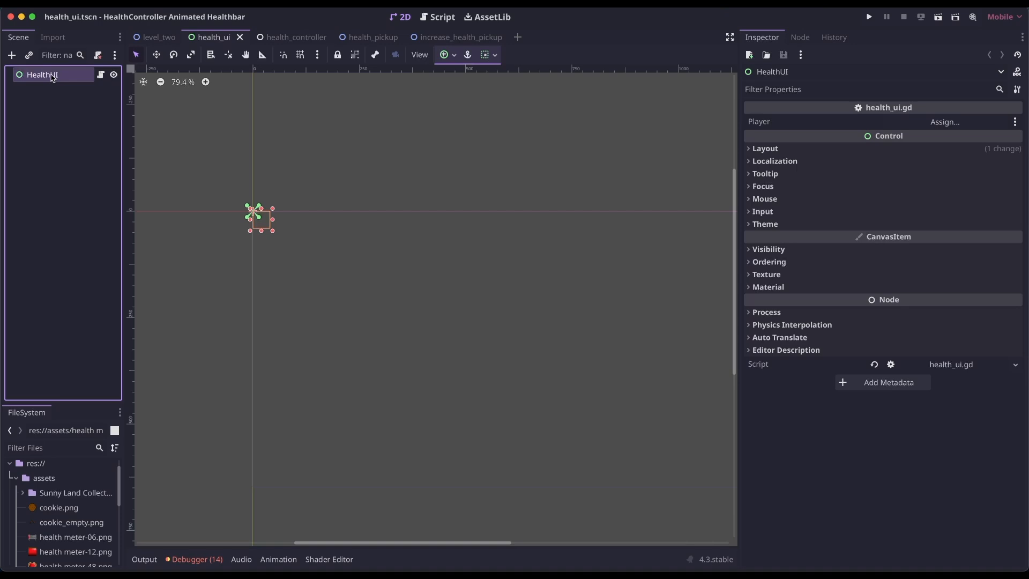
left_click(764, 148)
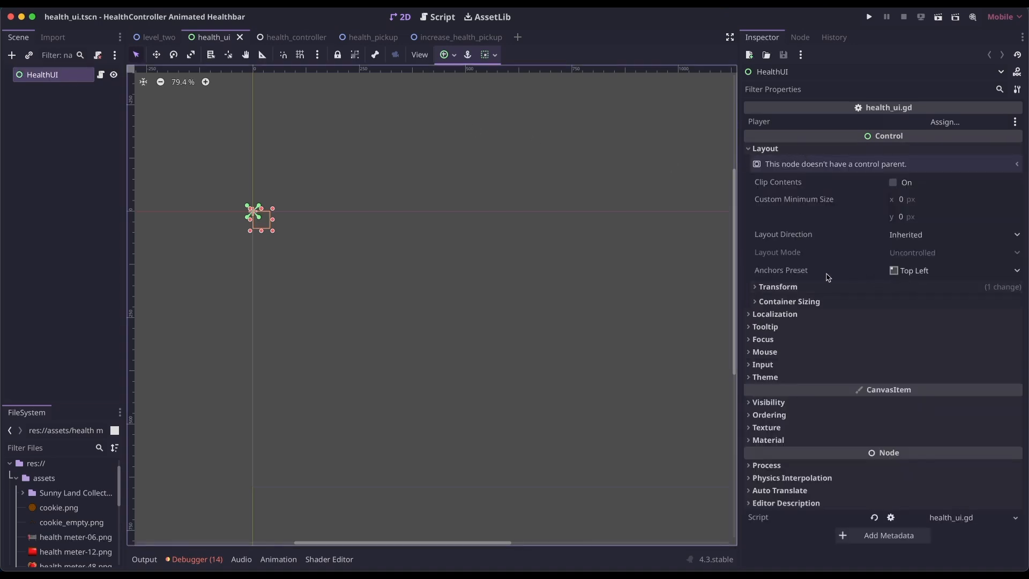
left_click(75, 557)
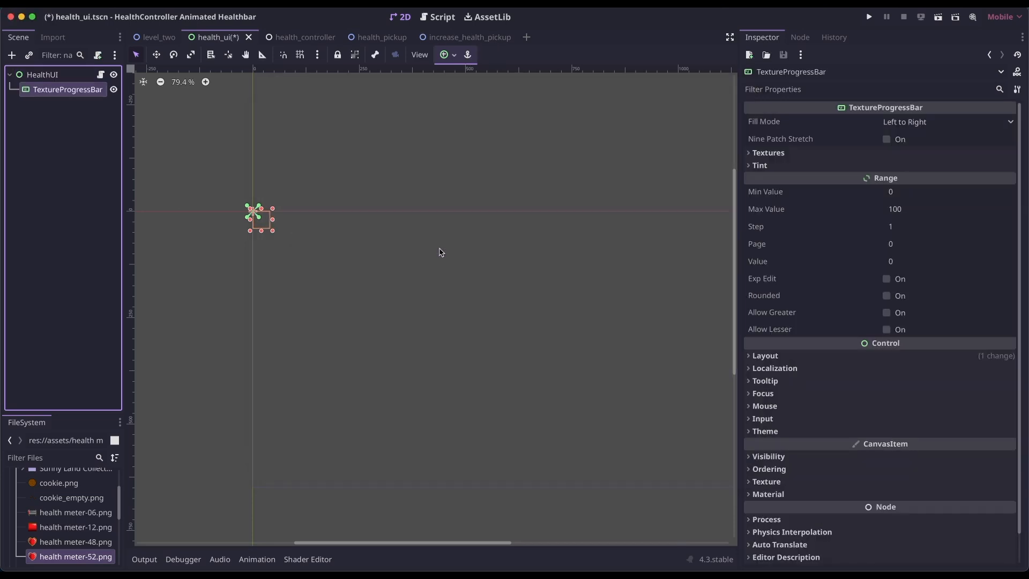
double_click(66, 89)
type("HealthBar")
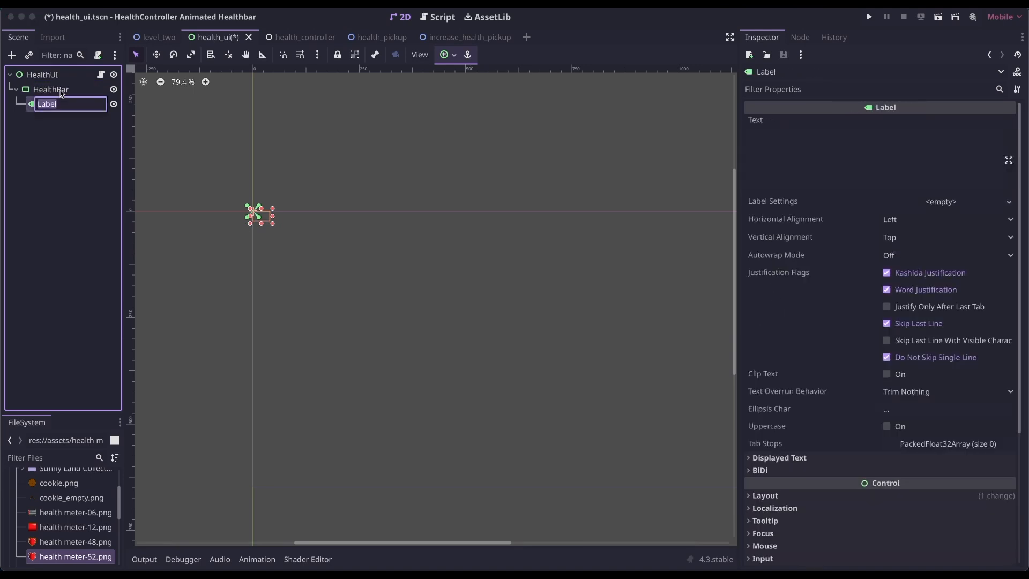
type("MaxHealth")
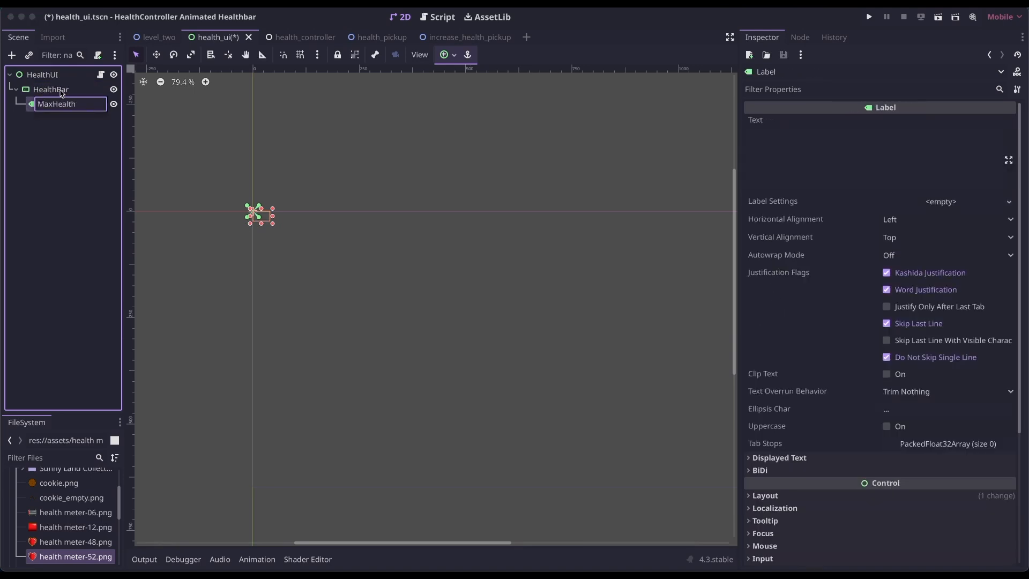
left_click(50, 89)
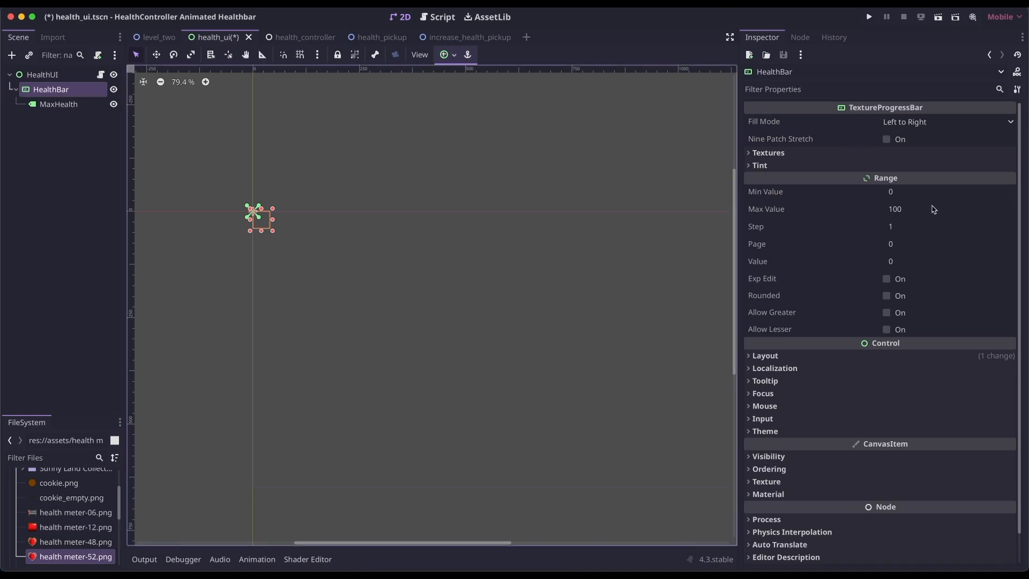
mouse_move(882, 227)
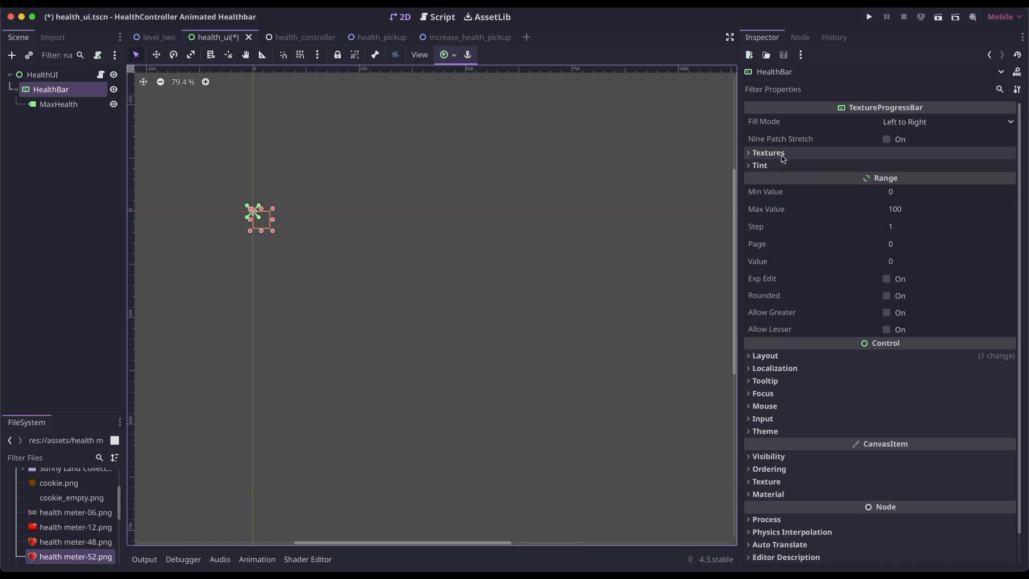
- Assign health meter-06.png as Under and health meter-12.png as Progress texture, with progress offset 84
left_click(767, 152)
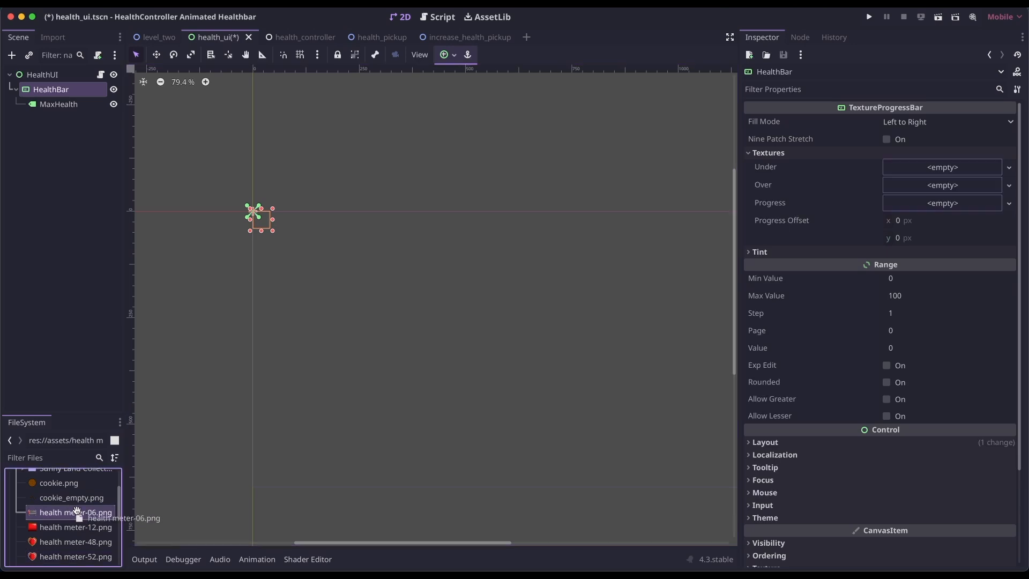
left_click_drag(75, 513, 941, 167)
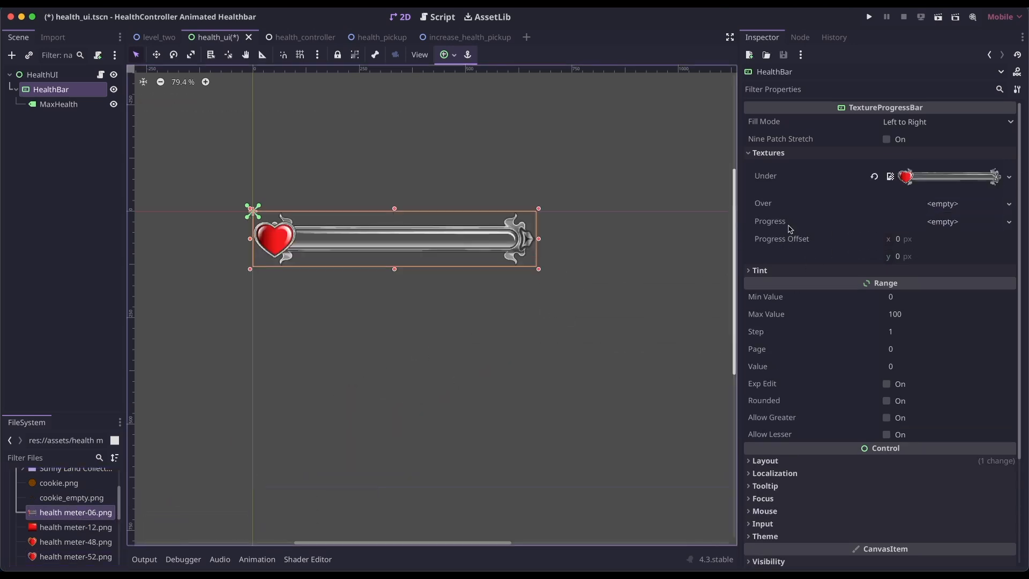
left_click(75, 527)
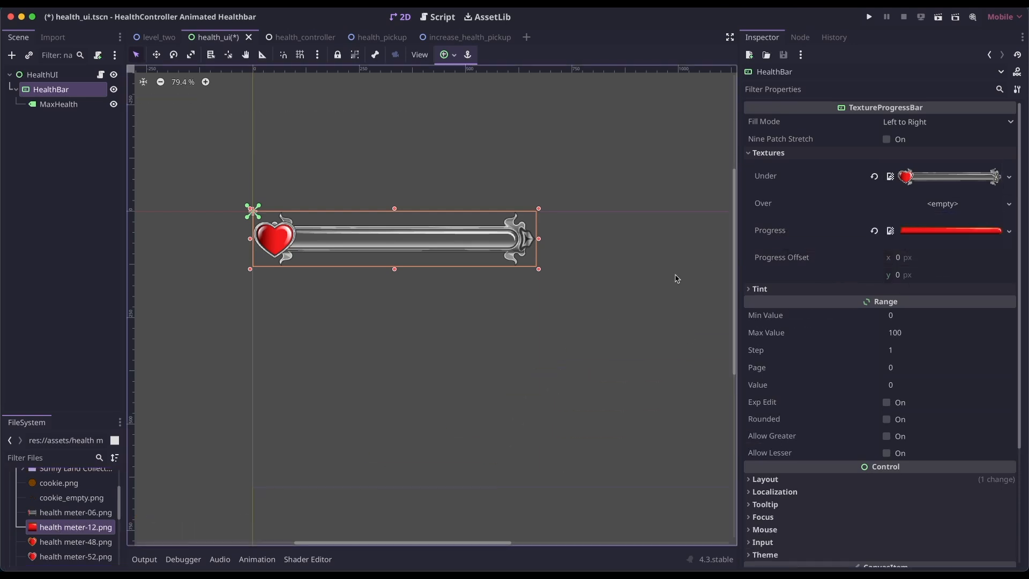
mouse_move(535, 309)
type("84")
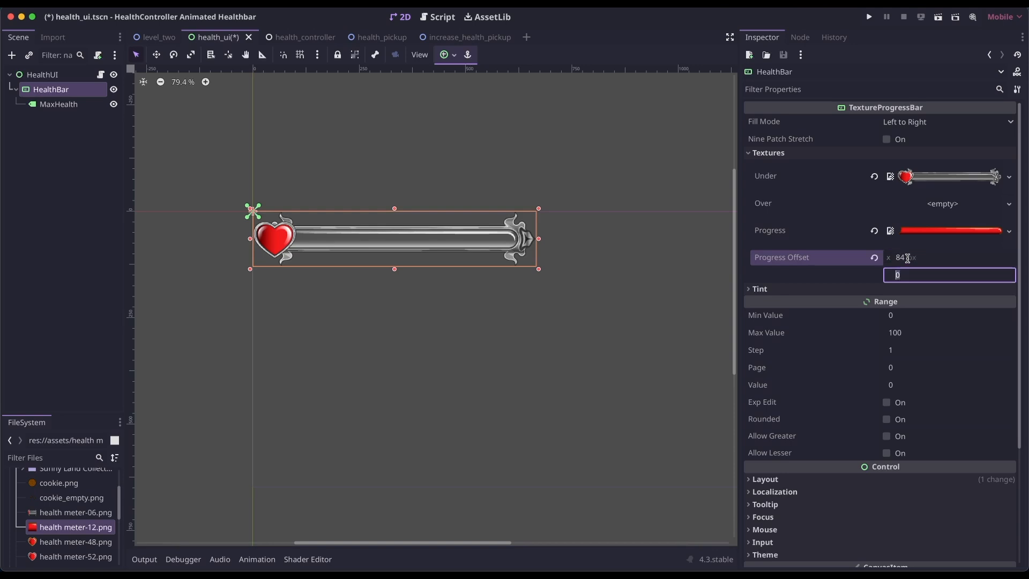
left_click(57, 104)
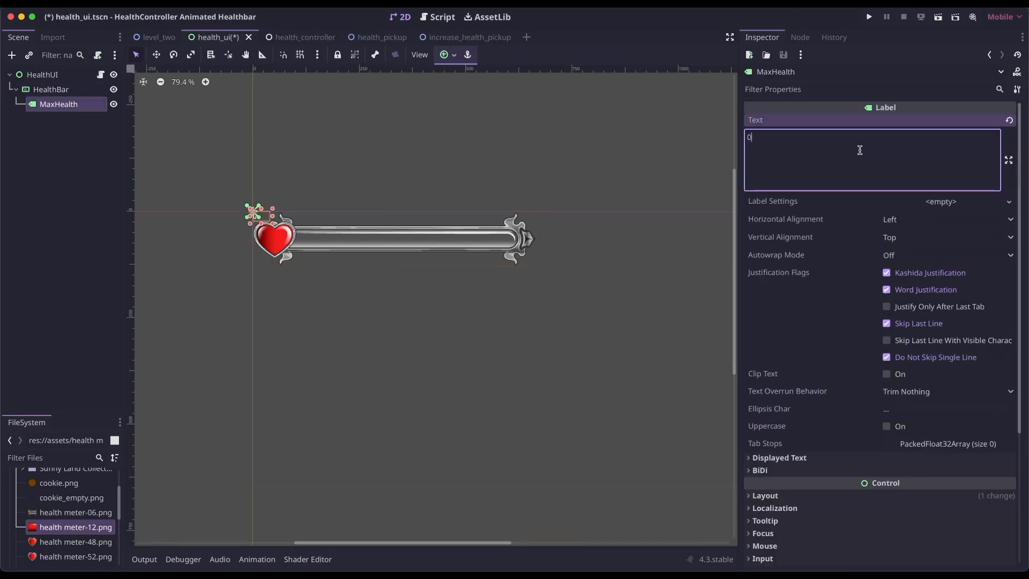
mouse_move(847, 197)
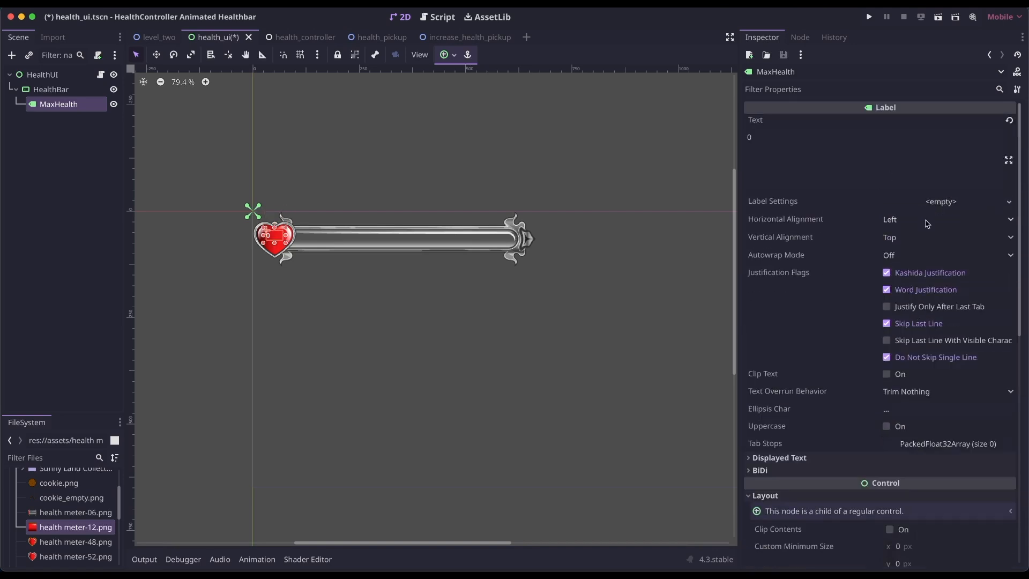
- Centre MaxHealth's text horizontally and reach its Theme Overrides font shadow colour settings
left_click(946, 219)
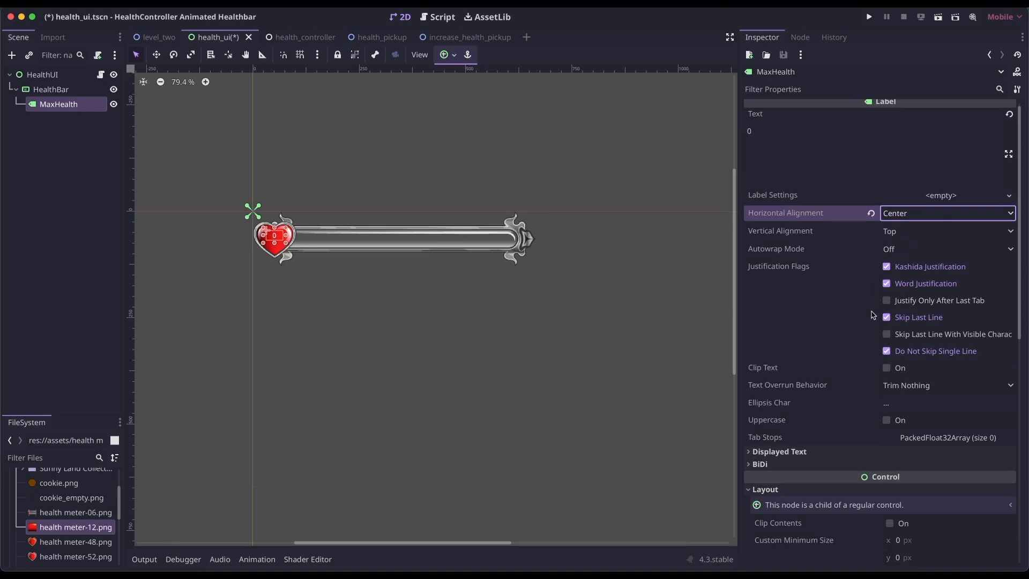
scroll("down", 3)
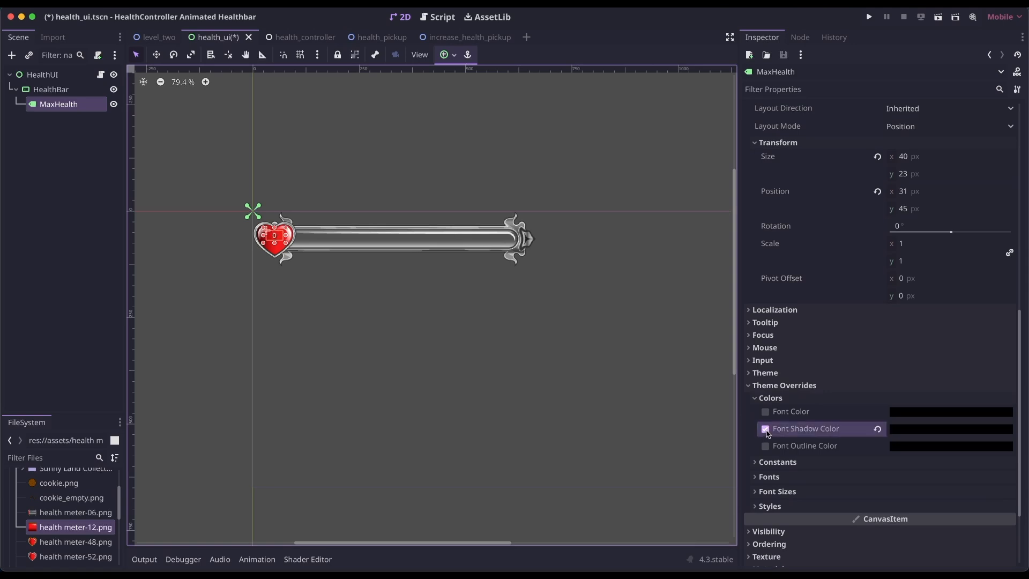
scroll("down", 3)
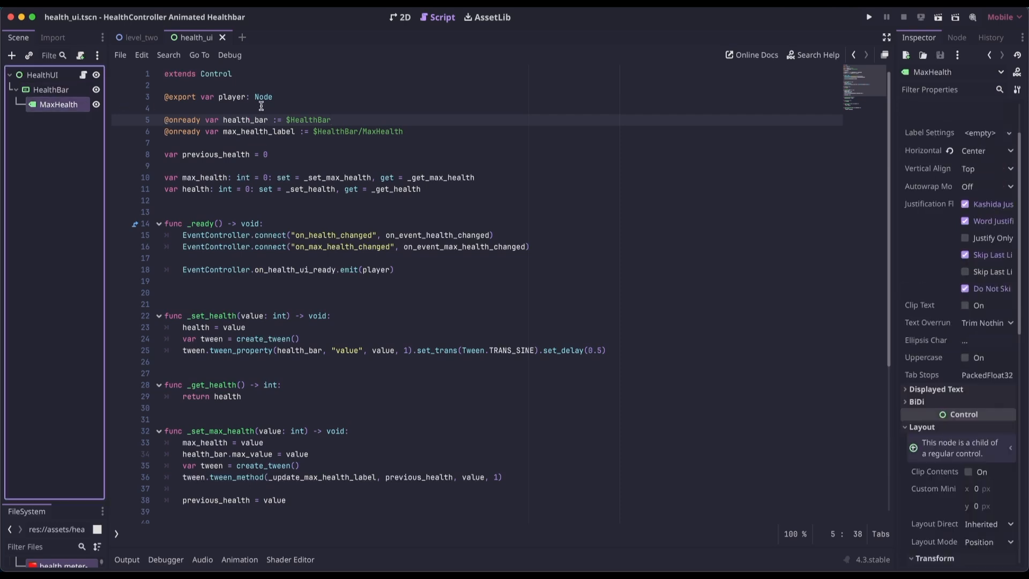
- Review health_ui.gd's previous_health and max_health declarations and the tweened setters below
left_click(360, 154)
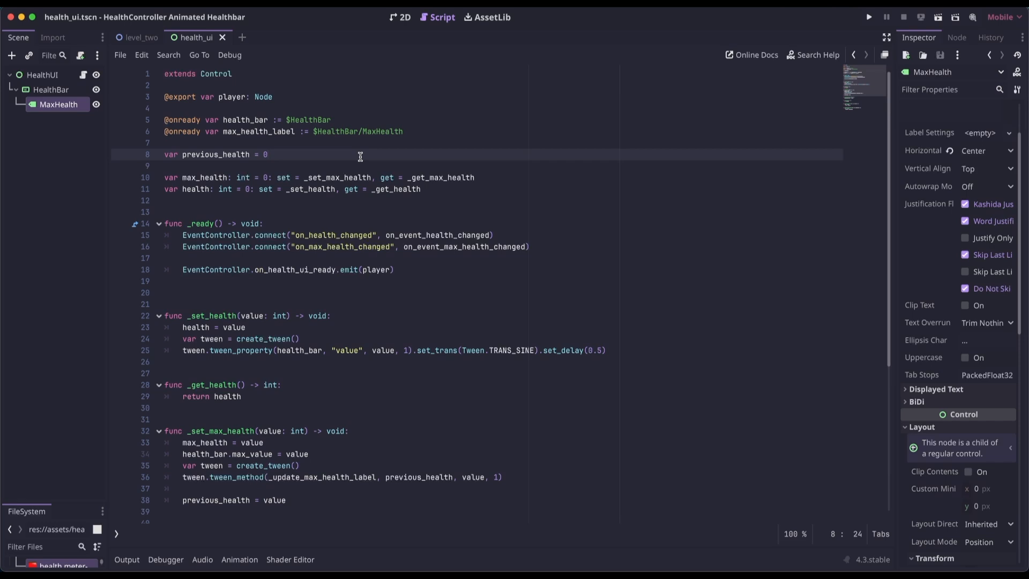
mouse_move(521, 163)
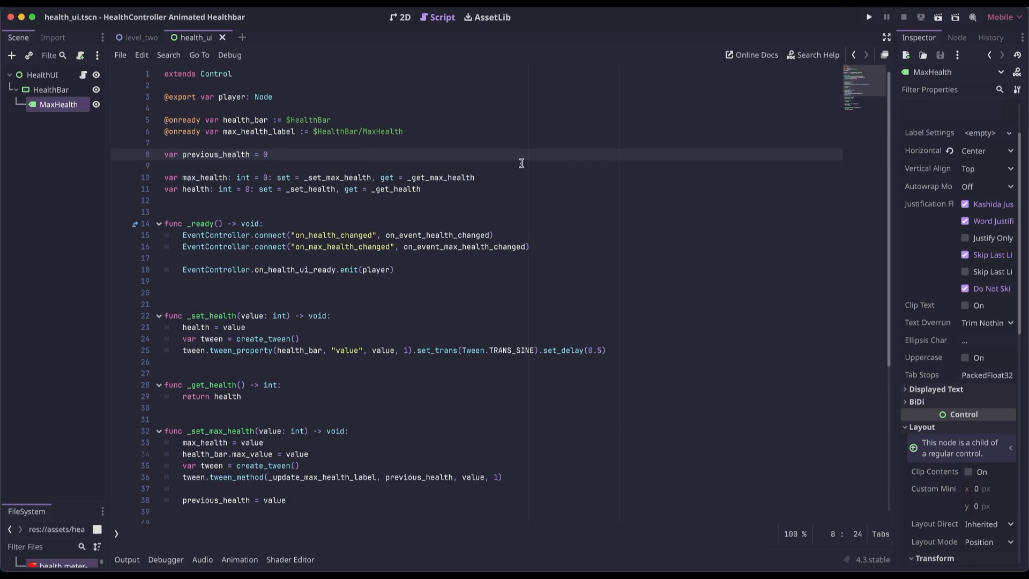
left_click(475, 177)
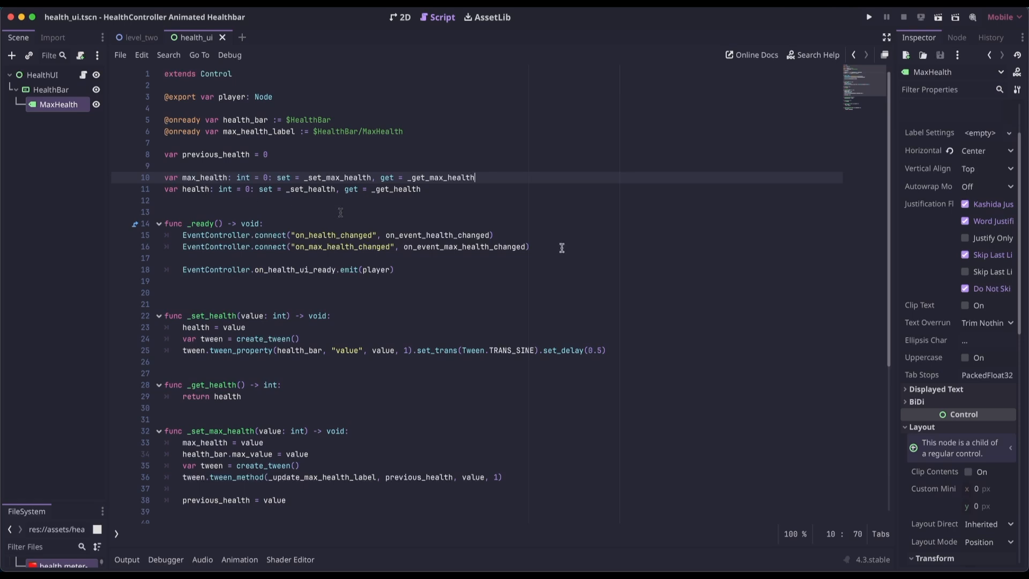
mouse_move(341, 247)
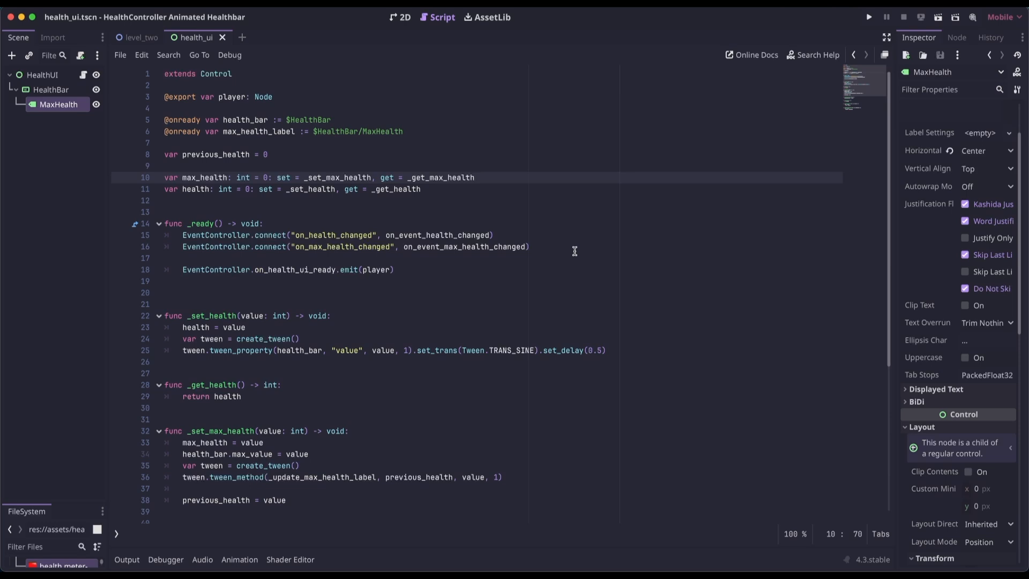
scroll("down", 3)
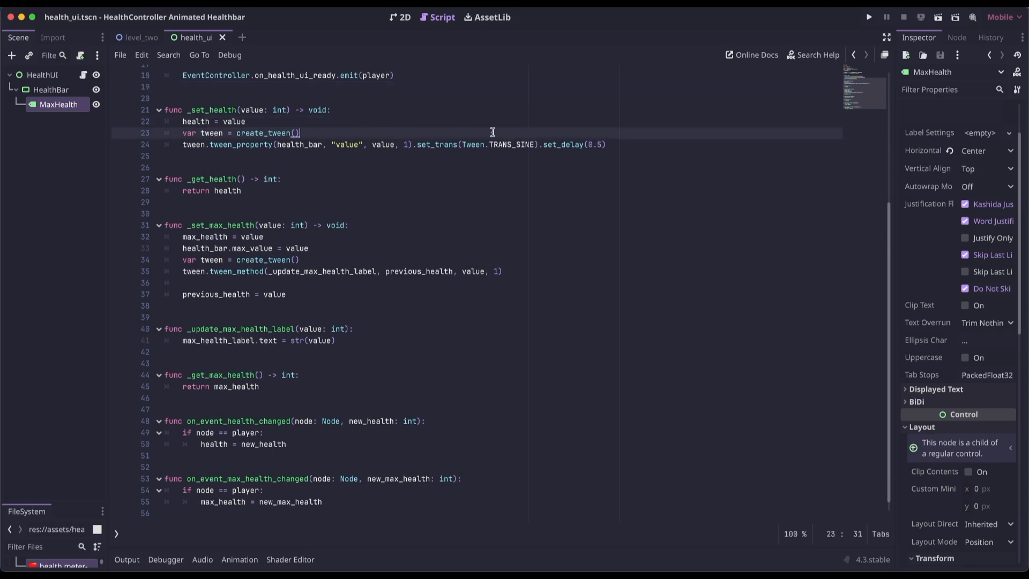
- Preview HealthBar's fill at values 10, 12 and 6 in the 2D view, then reset it to 0
left_click(340, 145)
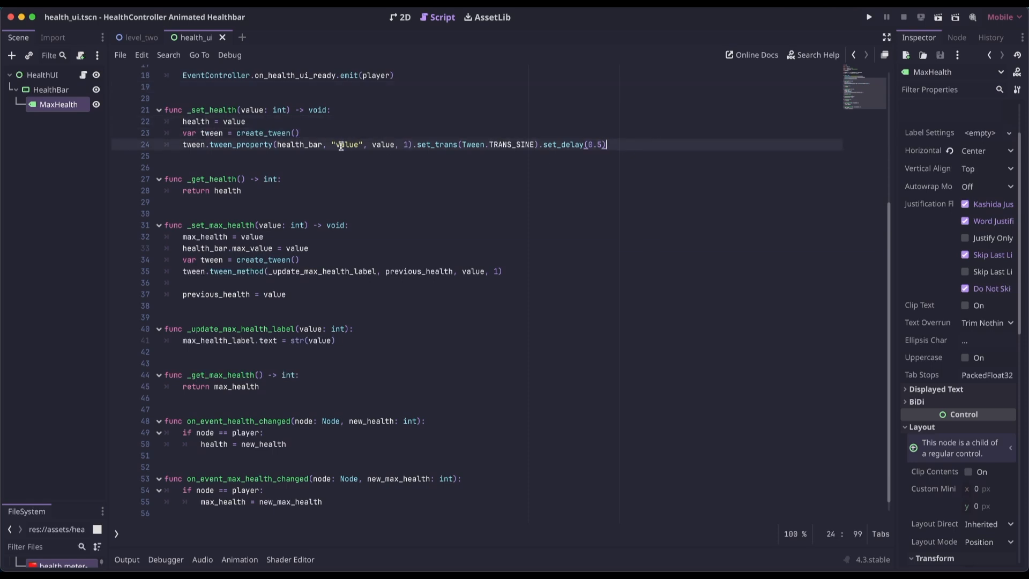
left_click(51, 89)
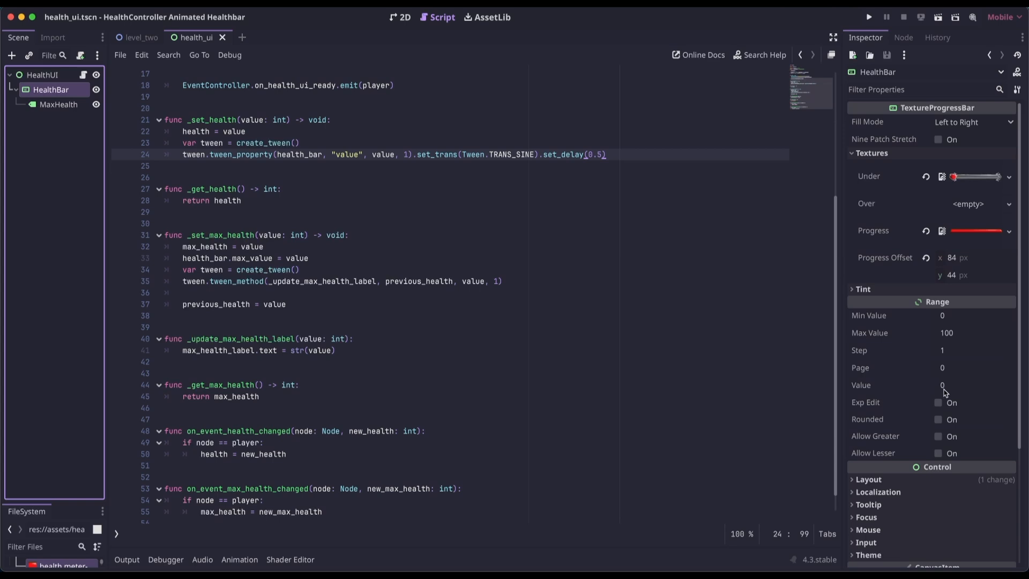
left_click(403, 17)
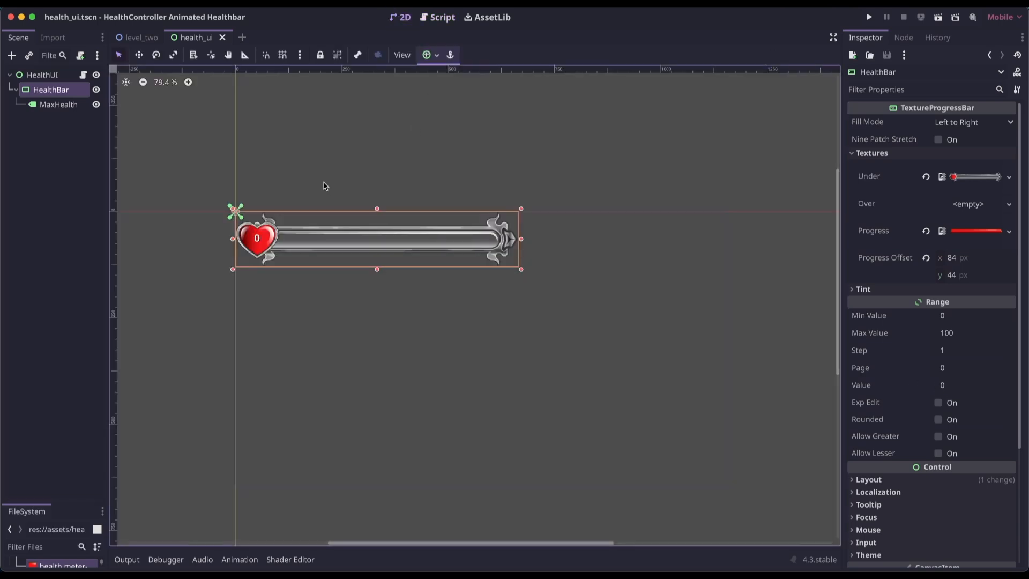
left_click(975, 385)
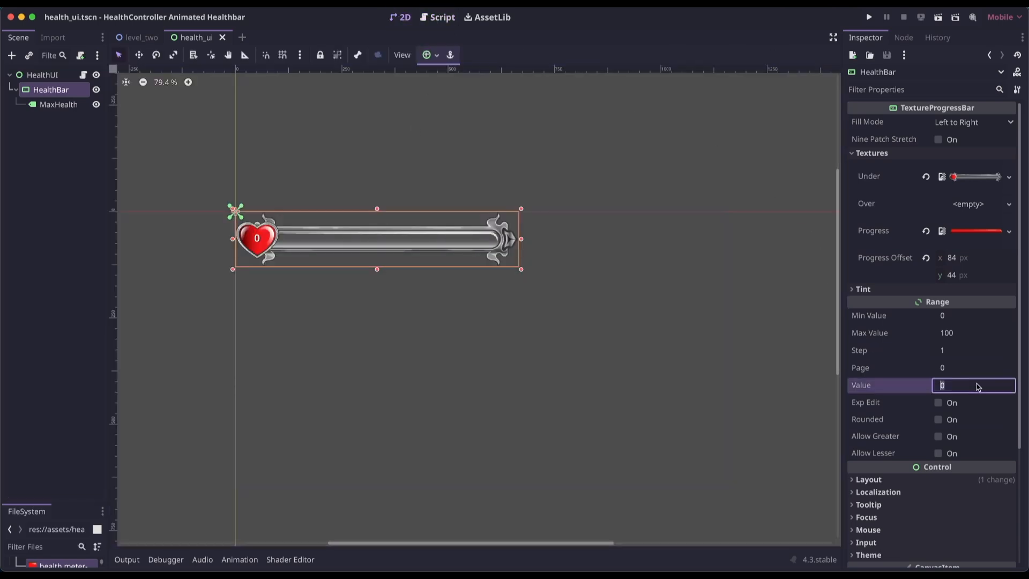
type("10")
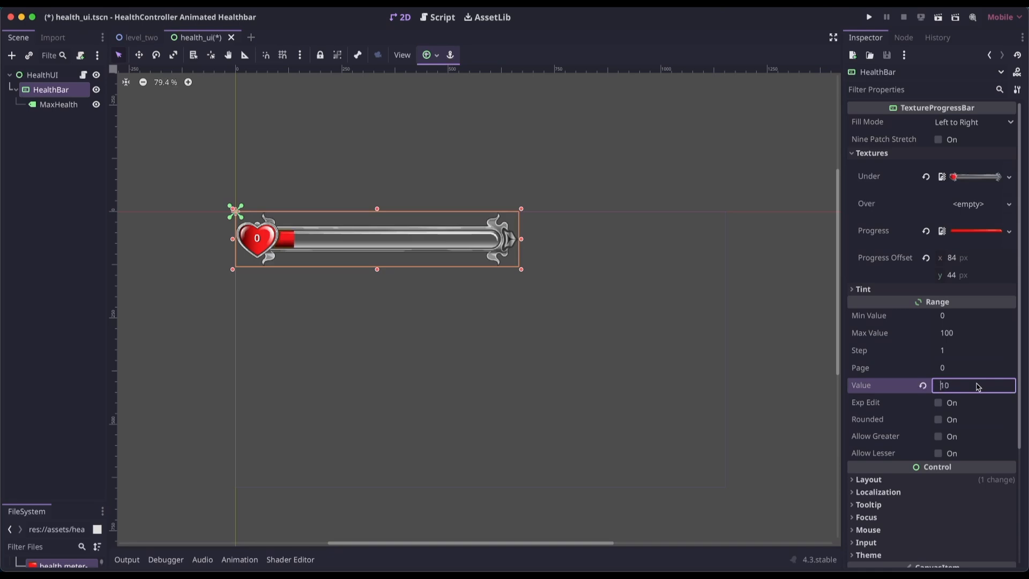
type("12")
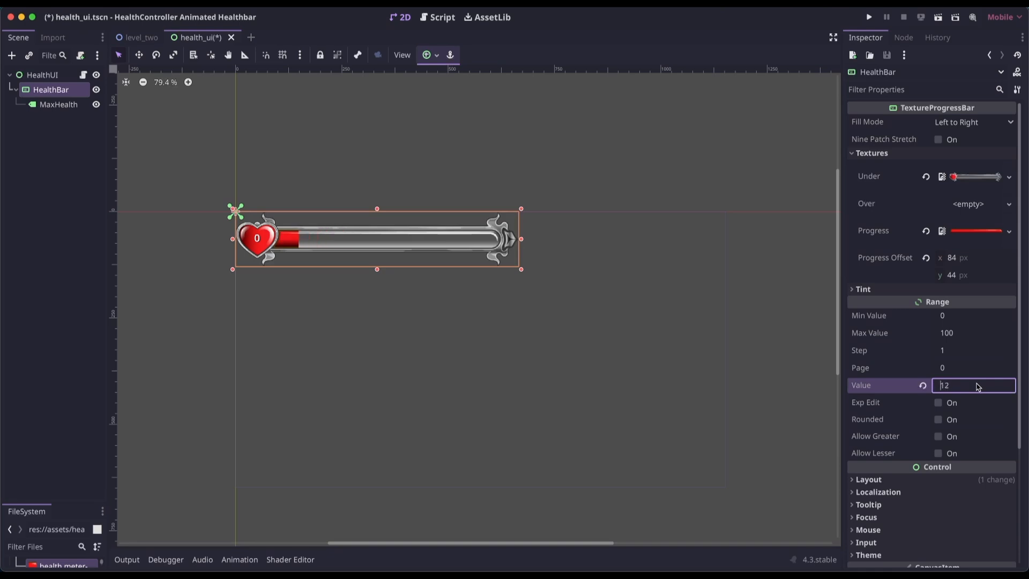
type("6")
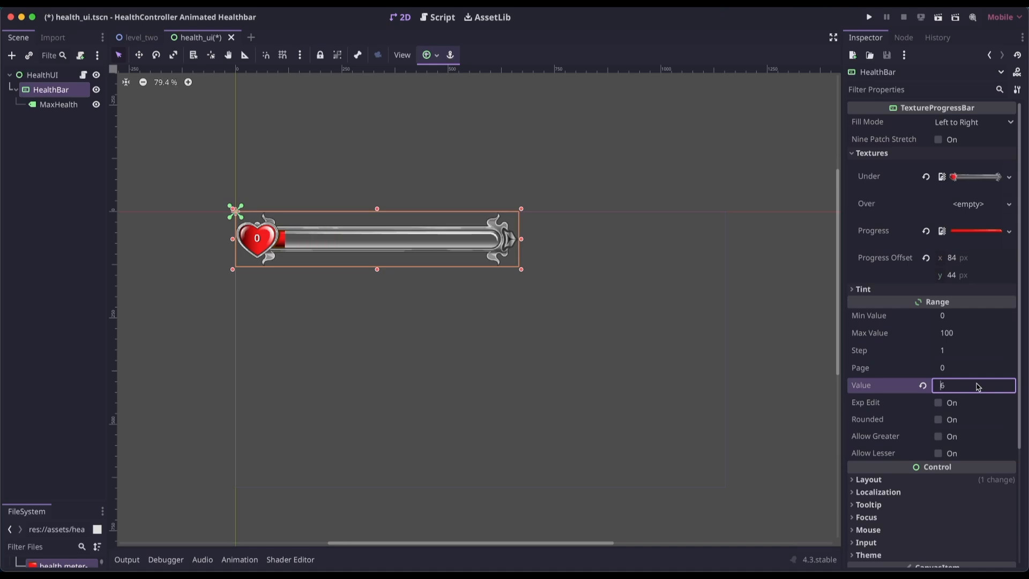
type("0")
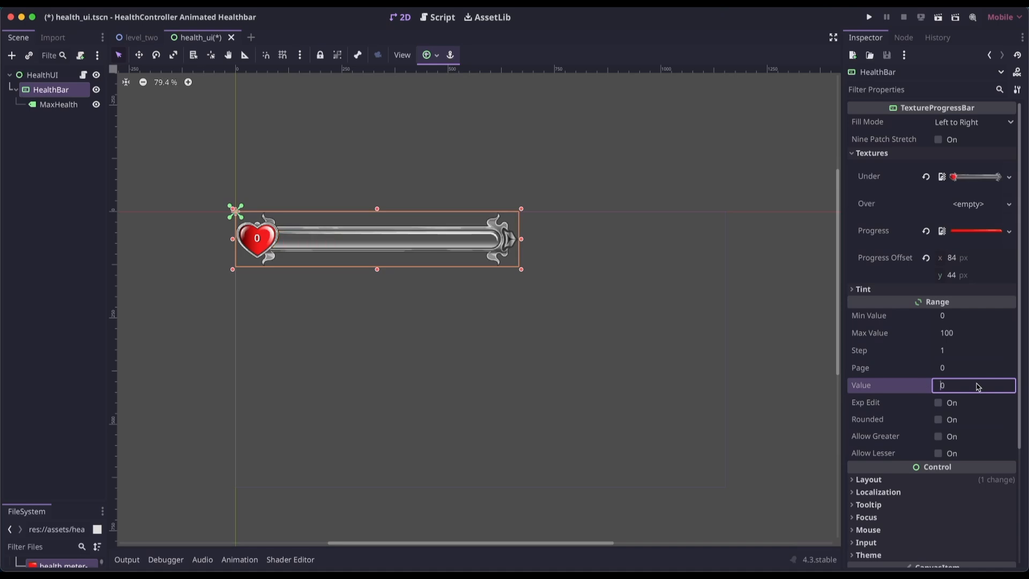
- Review the _set_health value tween with its delay and the _set_max_health function in the script
left_click(441, 17)
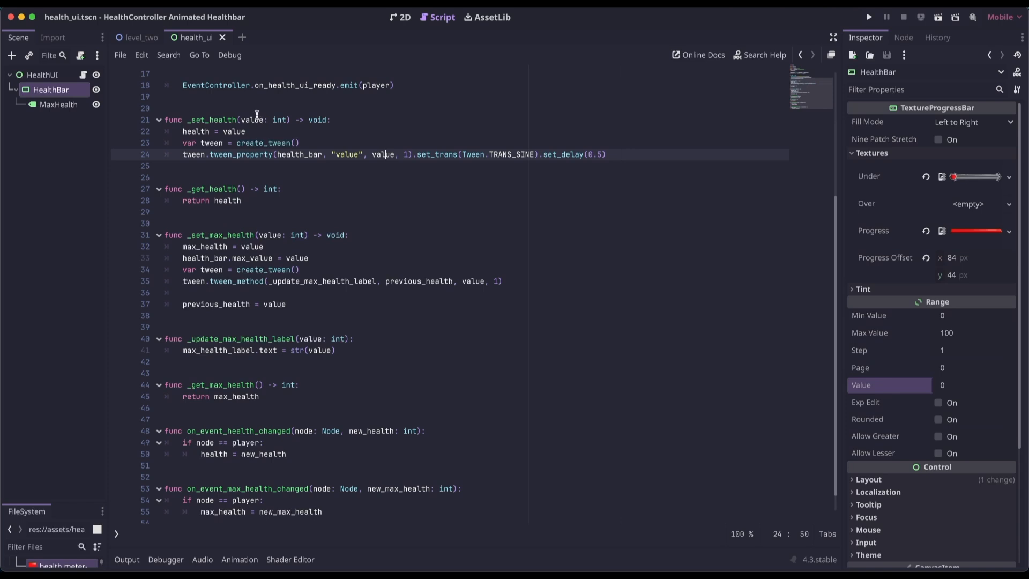
left_click(407, 154)
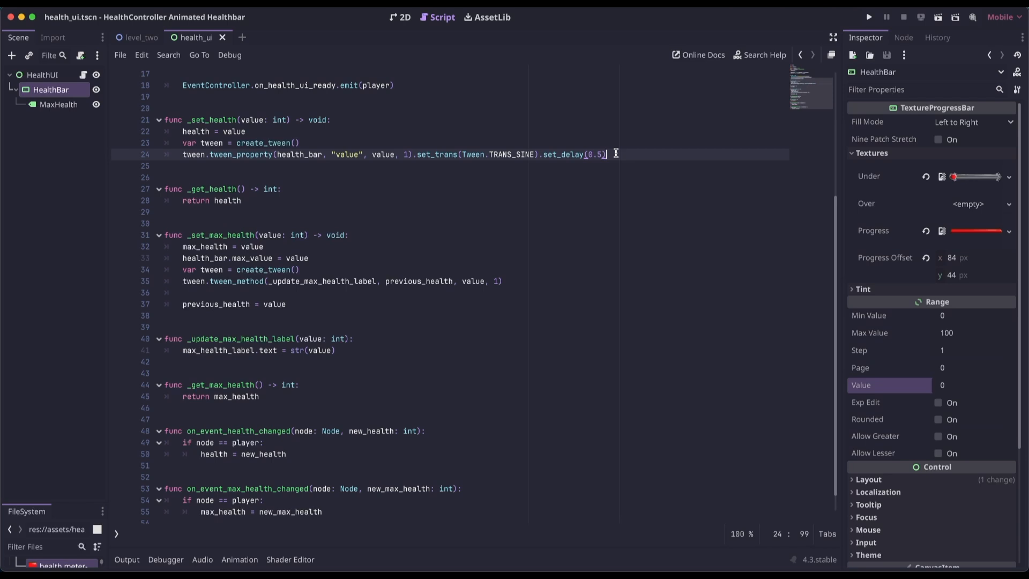
left_click(305, 201)
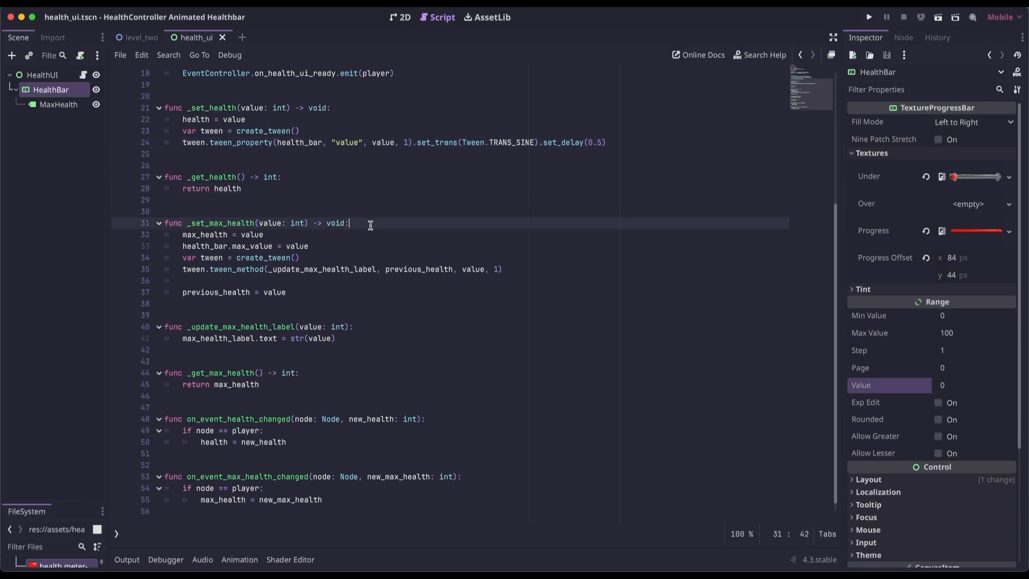
left_click(265, 235)
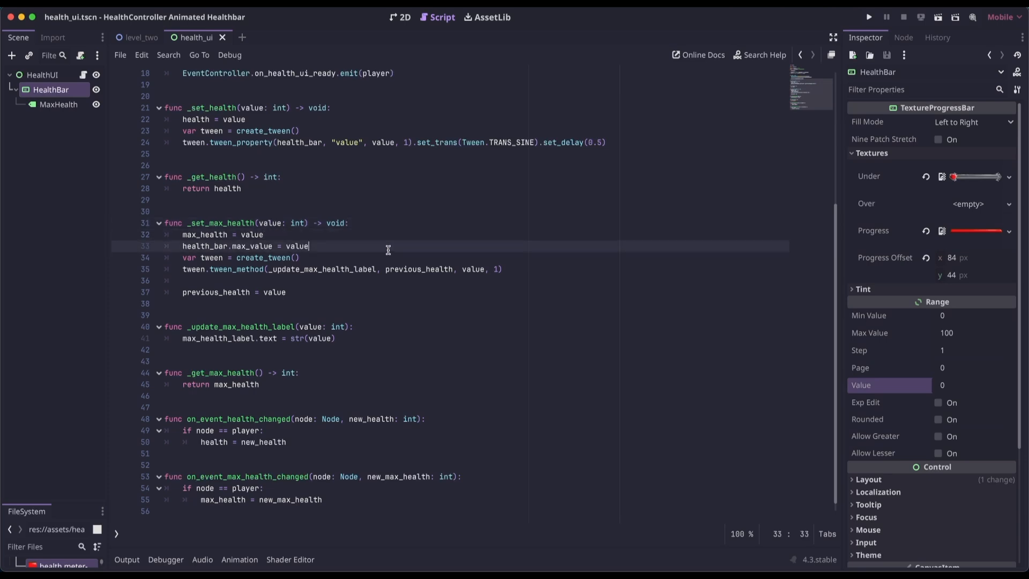
mouse_move(366, 247)
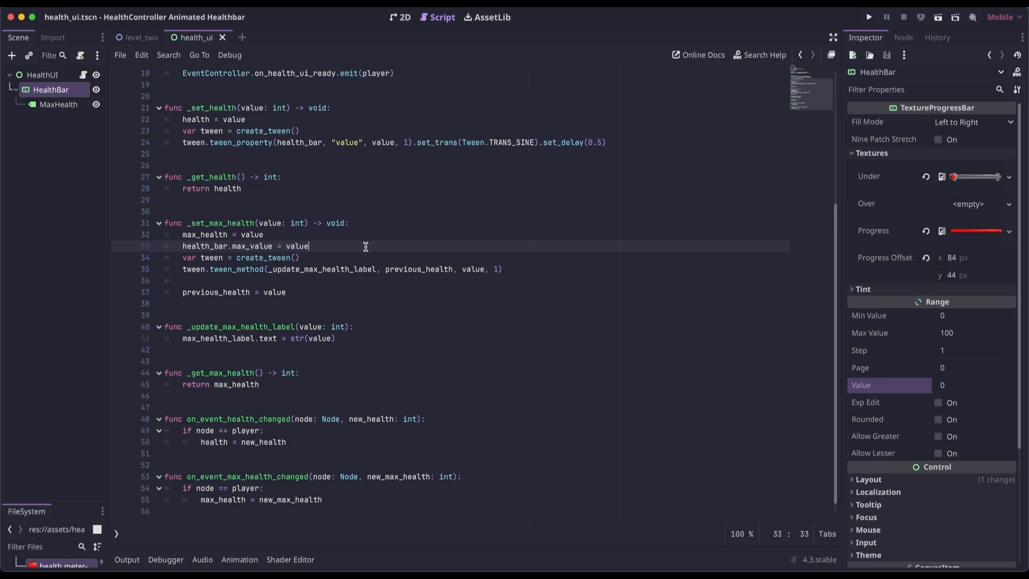
mouse_move(838, 360)
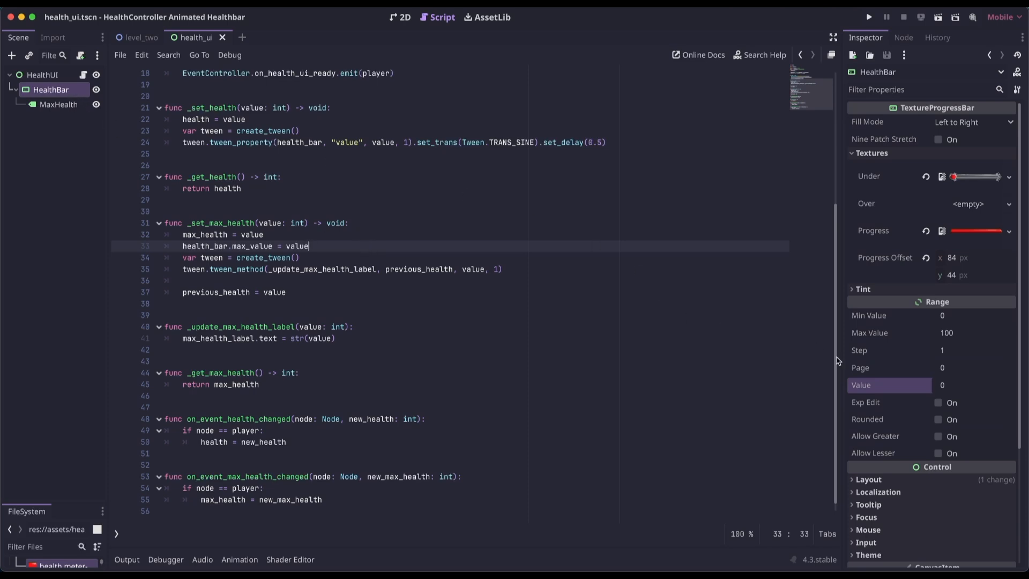
left_click(974, 333)
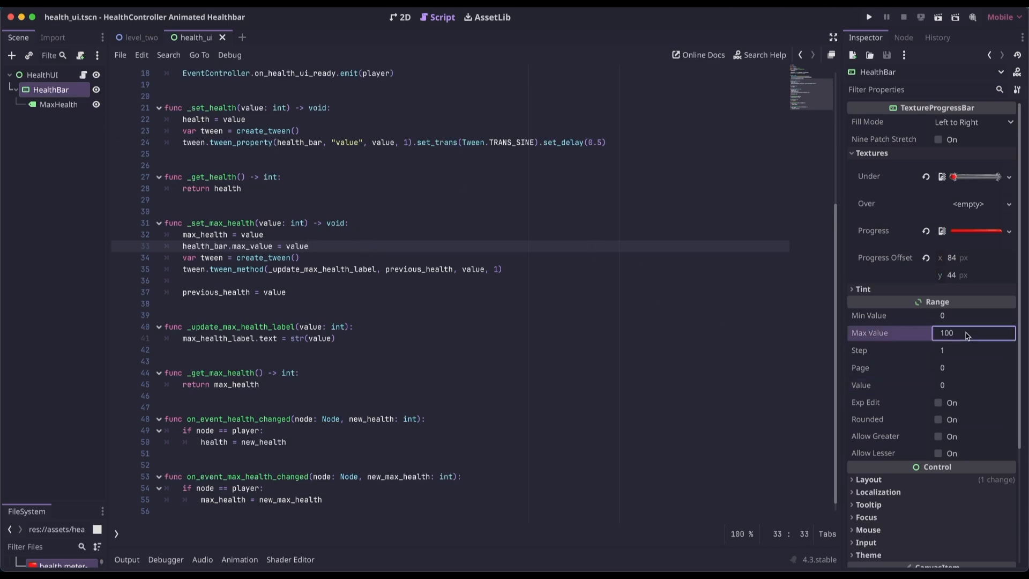
double_click(947, 333)
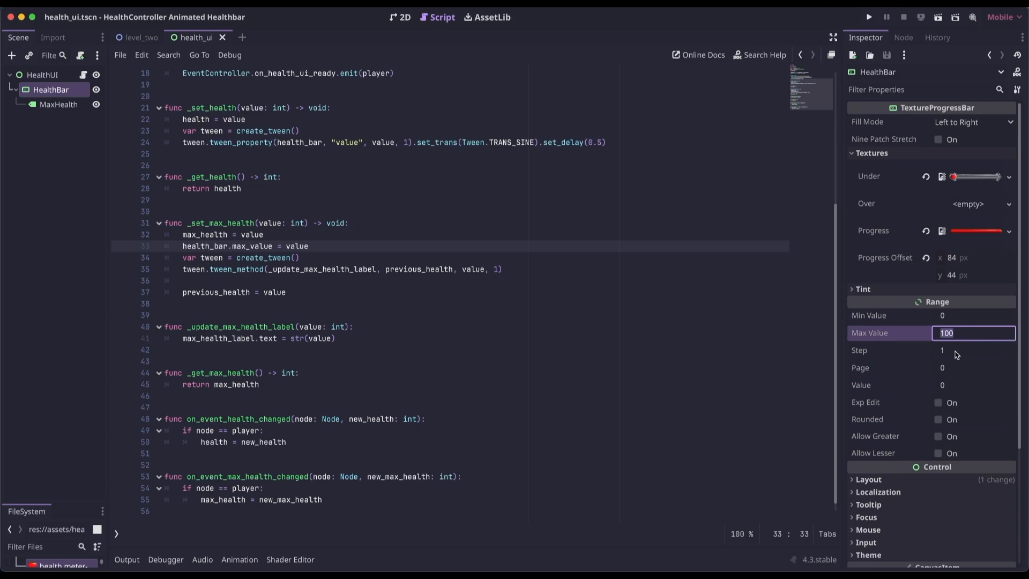
mouse_move(868, 300)
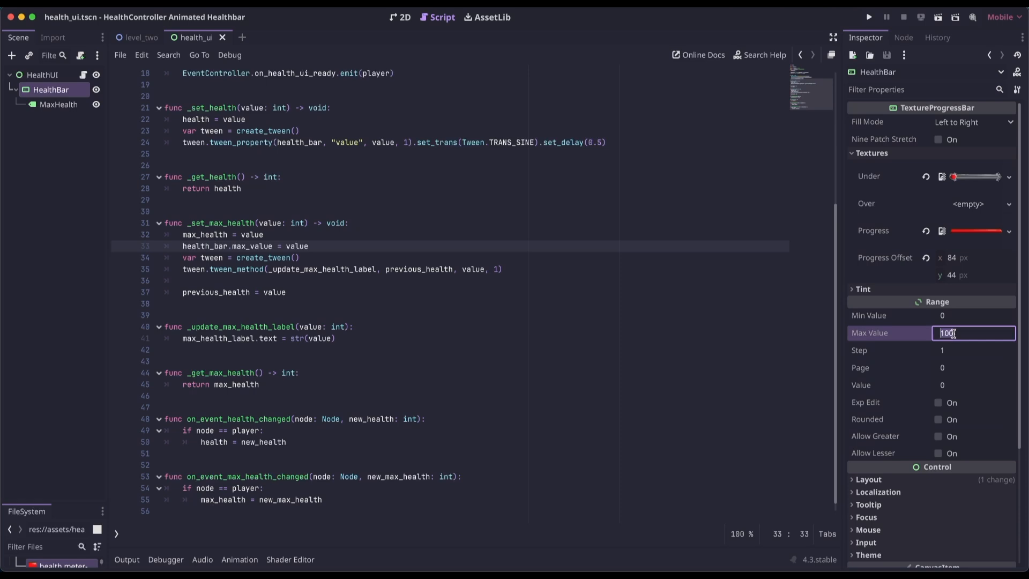
left_click(384, 257)
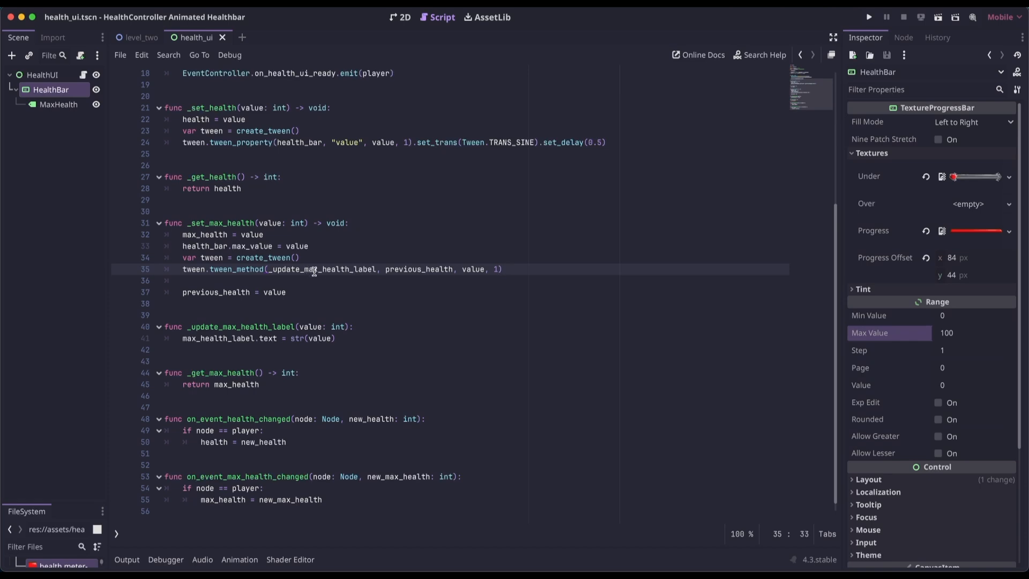
mouse_move(410, 268)
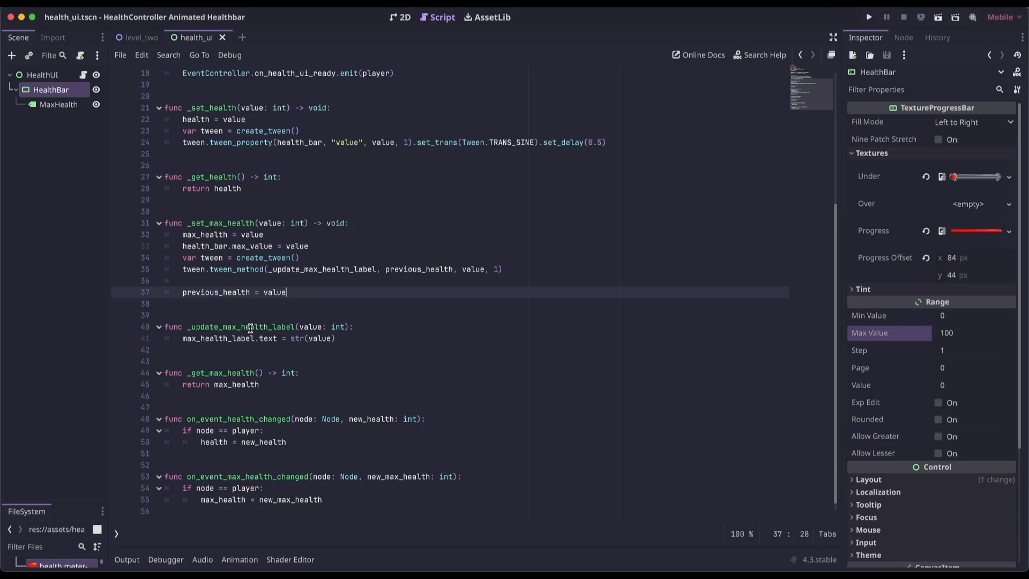
mouse_move(330, 327)
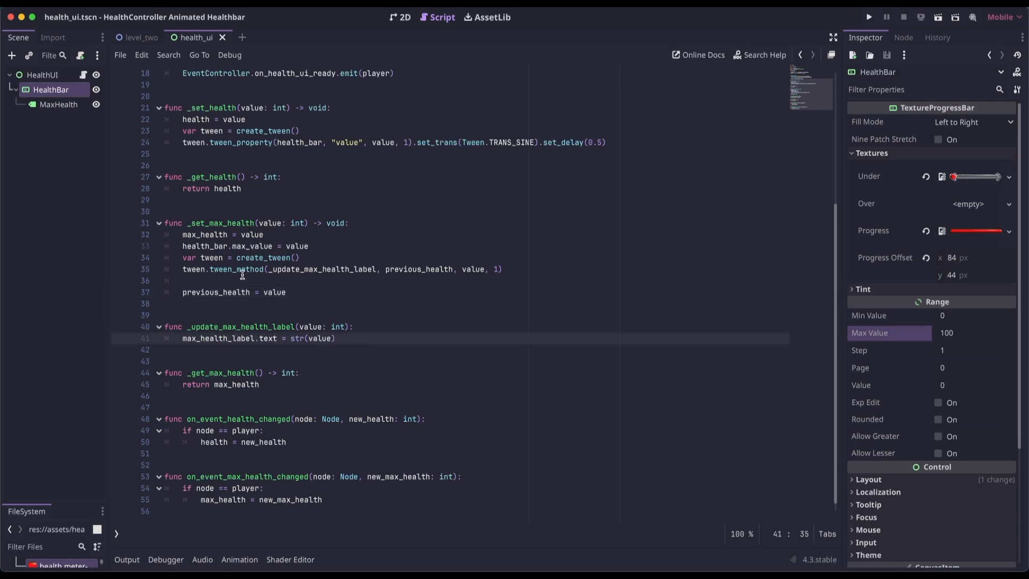
- Check MaxHealth's text 0 centred in the heart in 2D, then return to the script
left_click(58, 104)
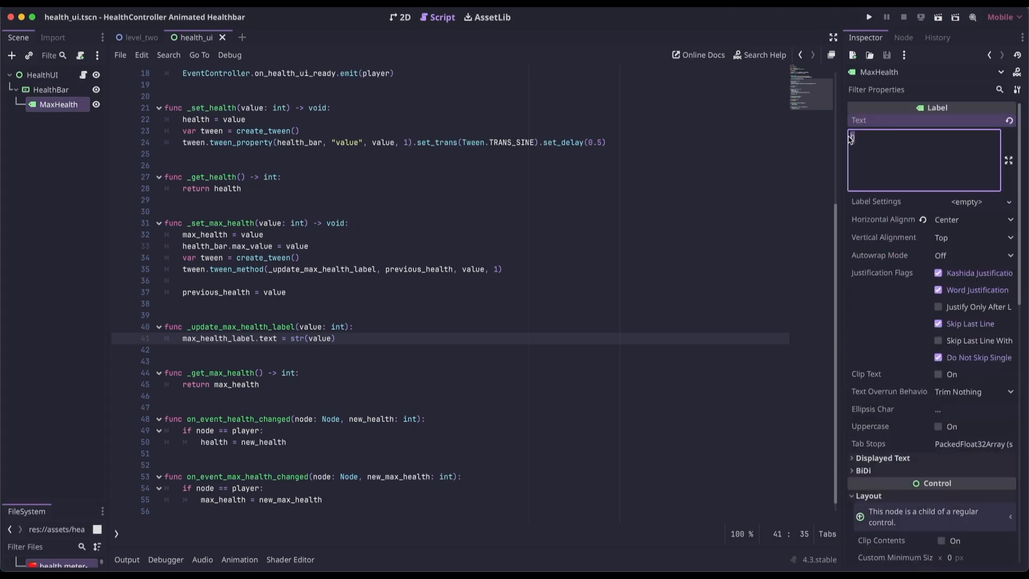
left_click(400, 17)
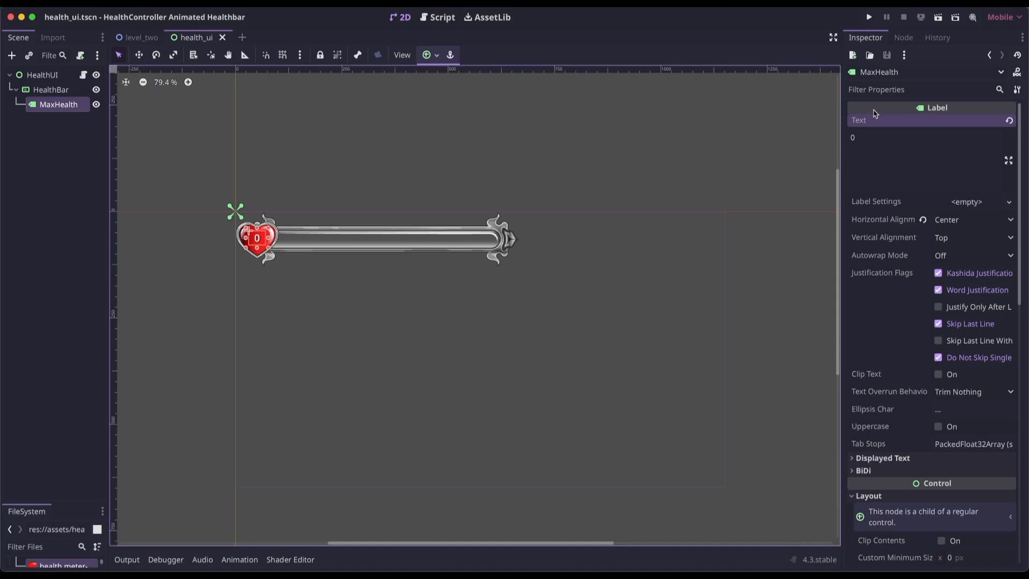
left_click(440, 17)
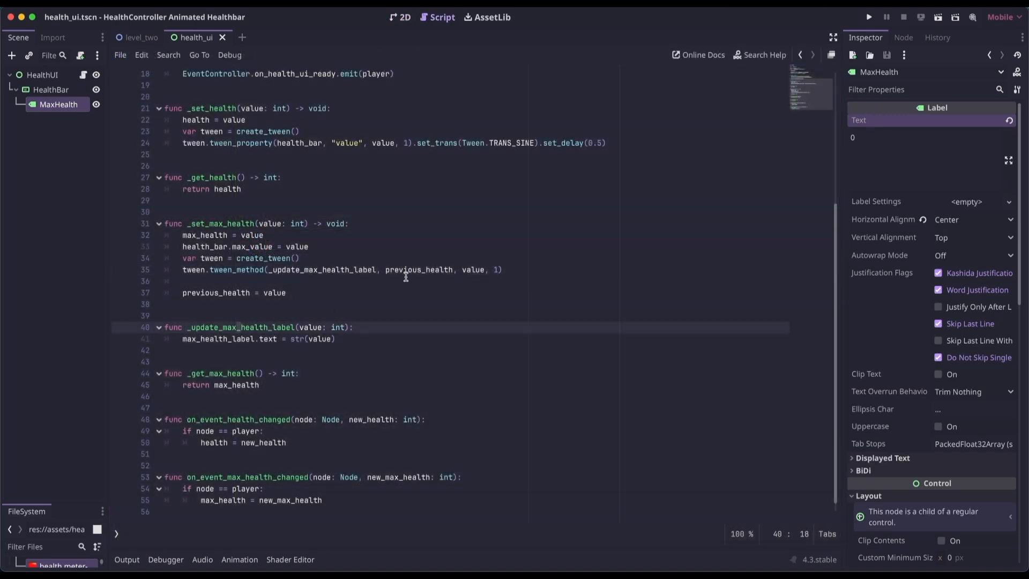
left_click(472, 269)
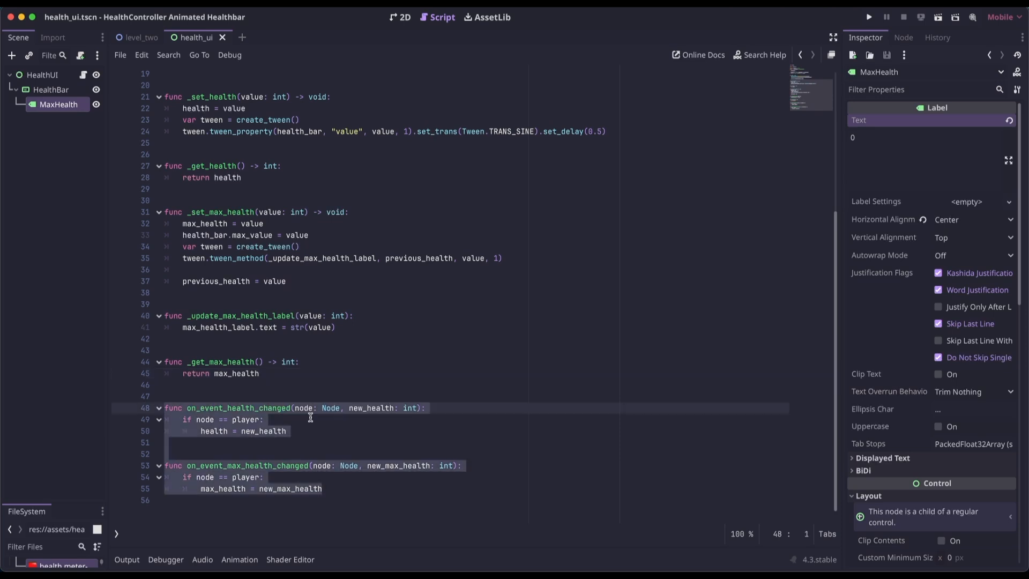
mouse_move(312, 421)
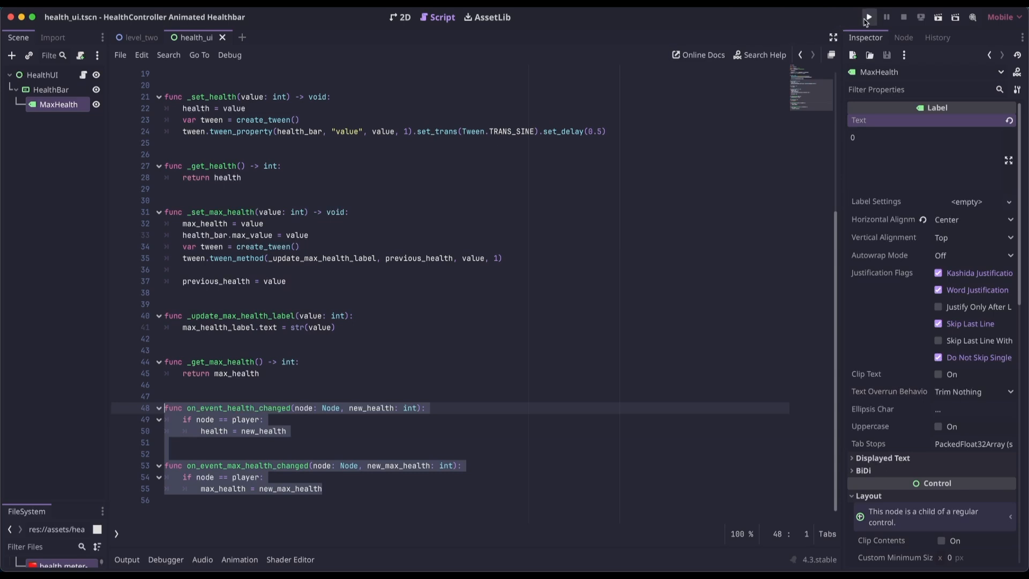
- Run the project so the debug window shows the heart health bar full at 100
left_click(868, 16)
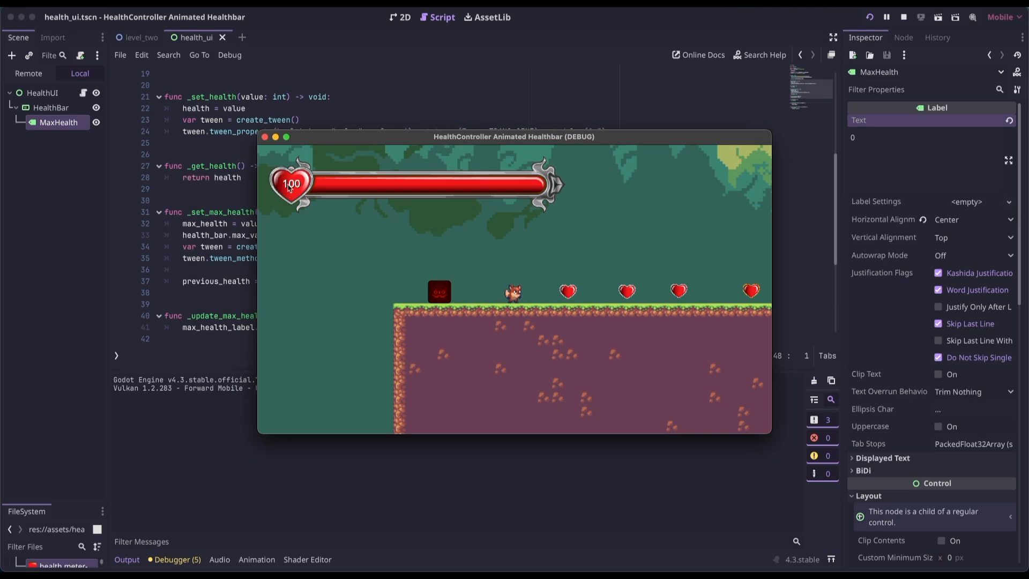
mouse_move(443, 186)
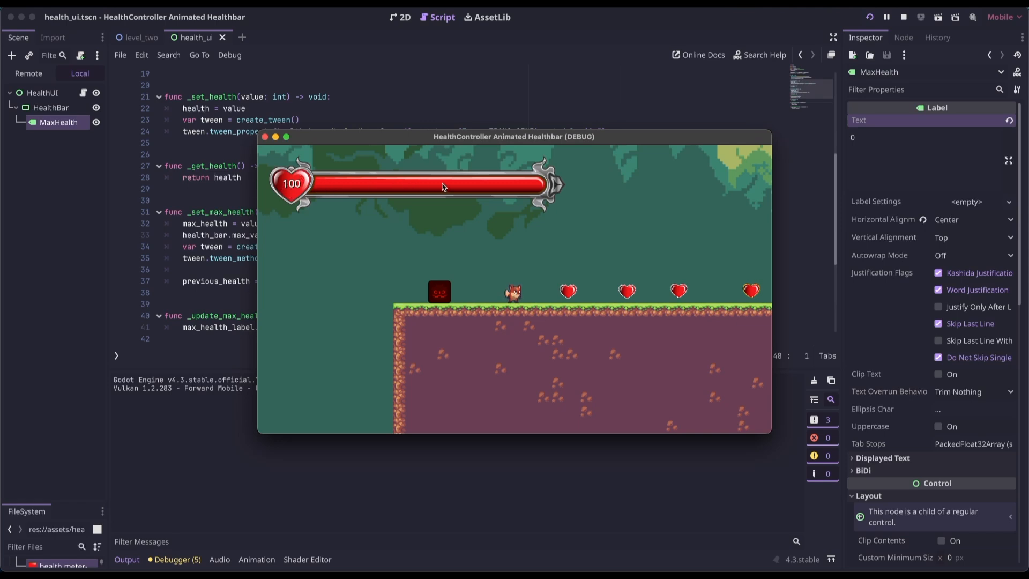
mouse_move(259, 139)
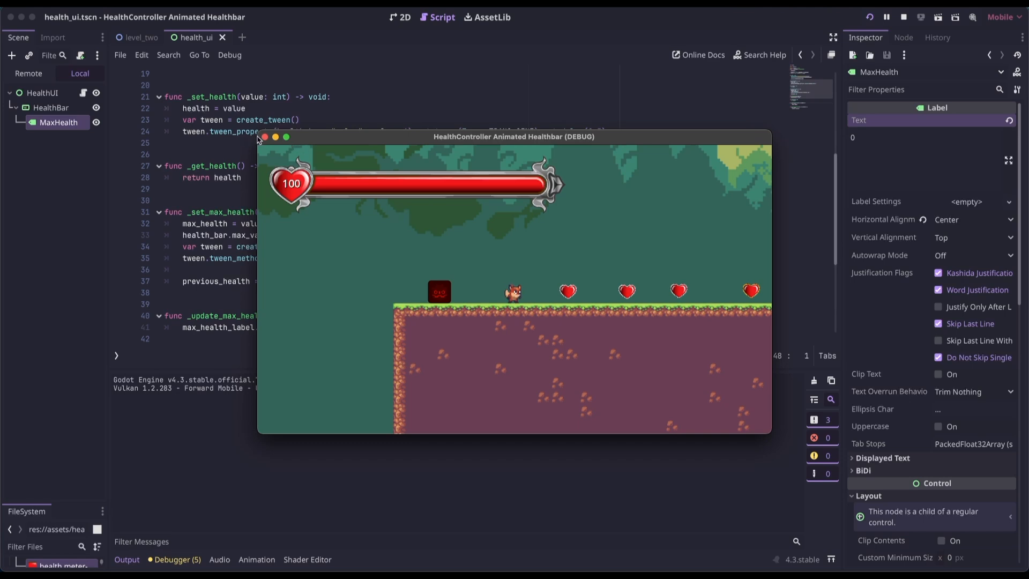